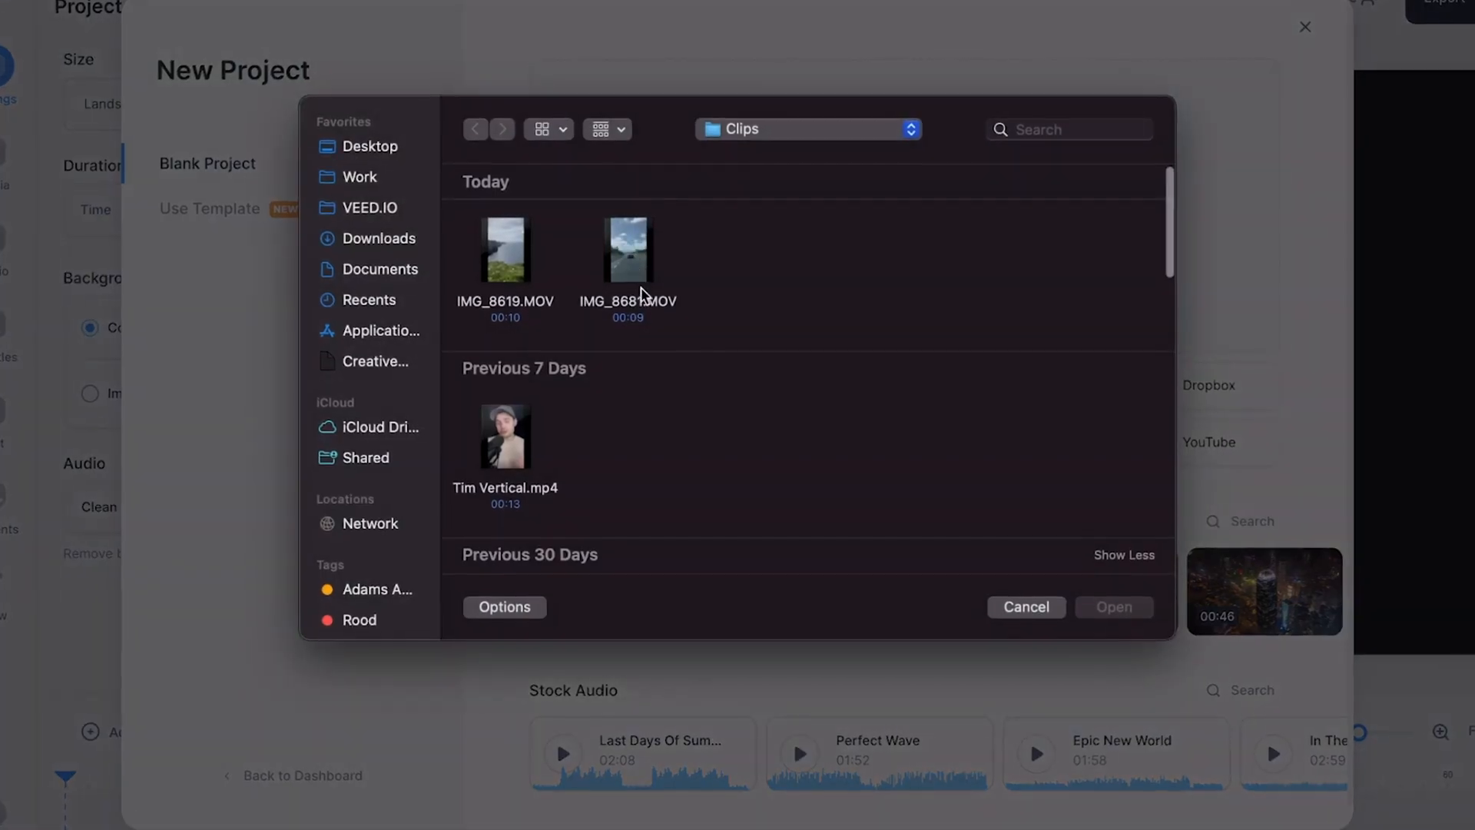
# Import the IMG_8681.MOV clip from the Clips folder into the new project
pyautogui.click(627, 248)
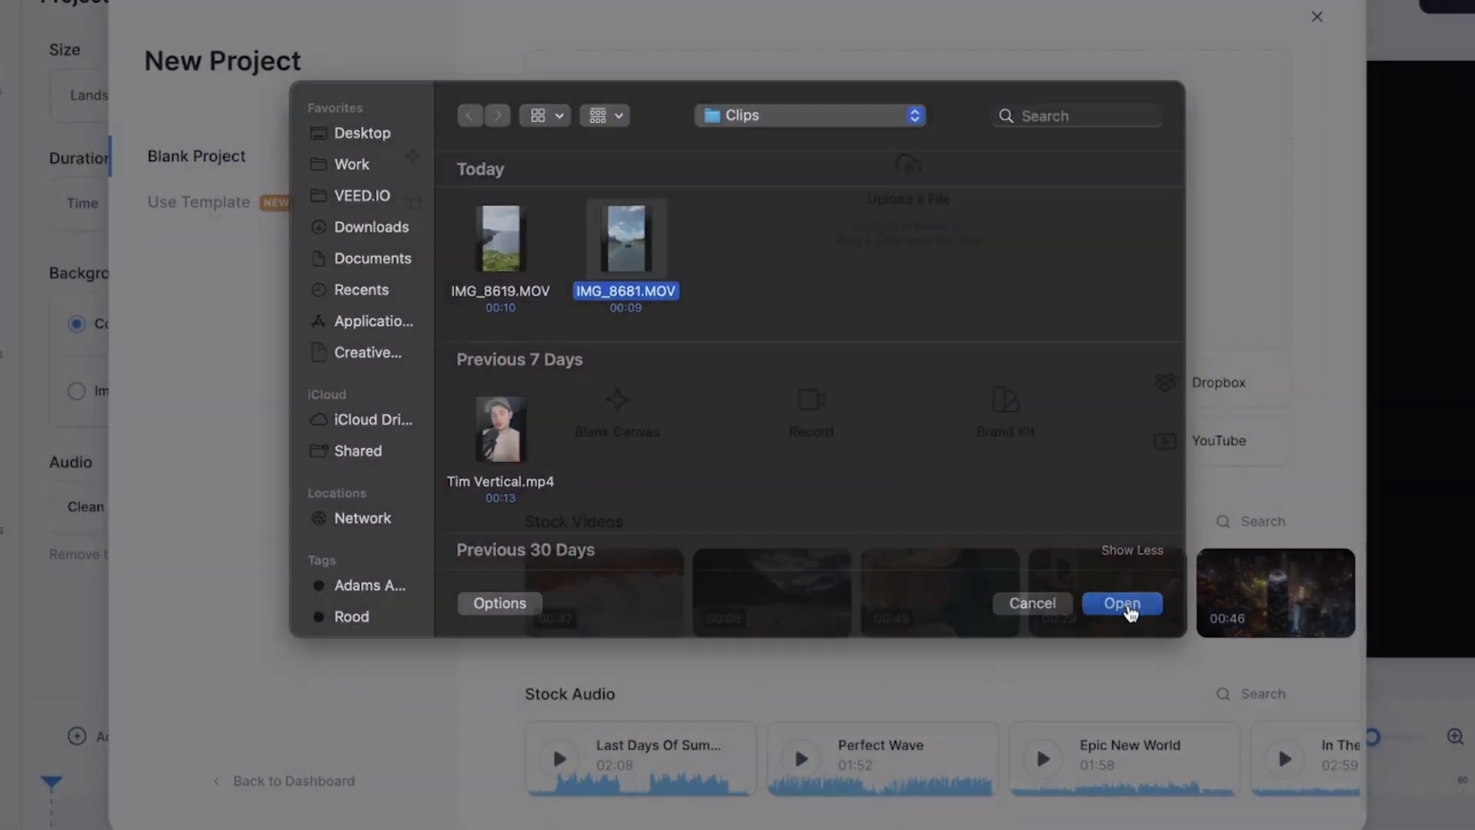
pyautogui.click(1121, 602)
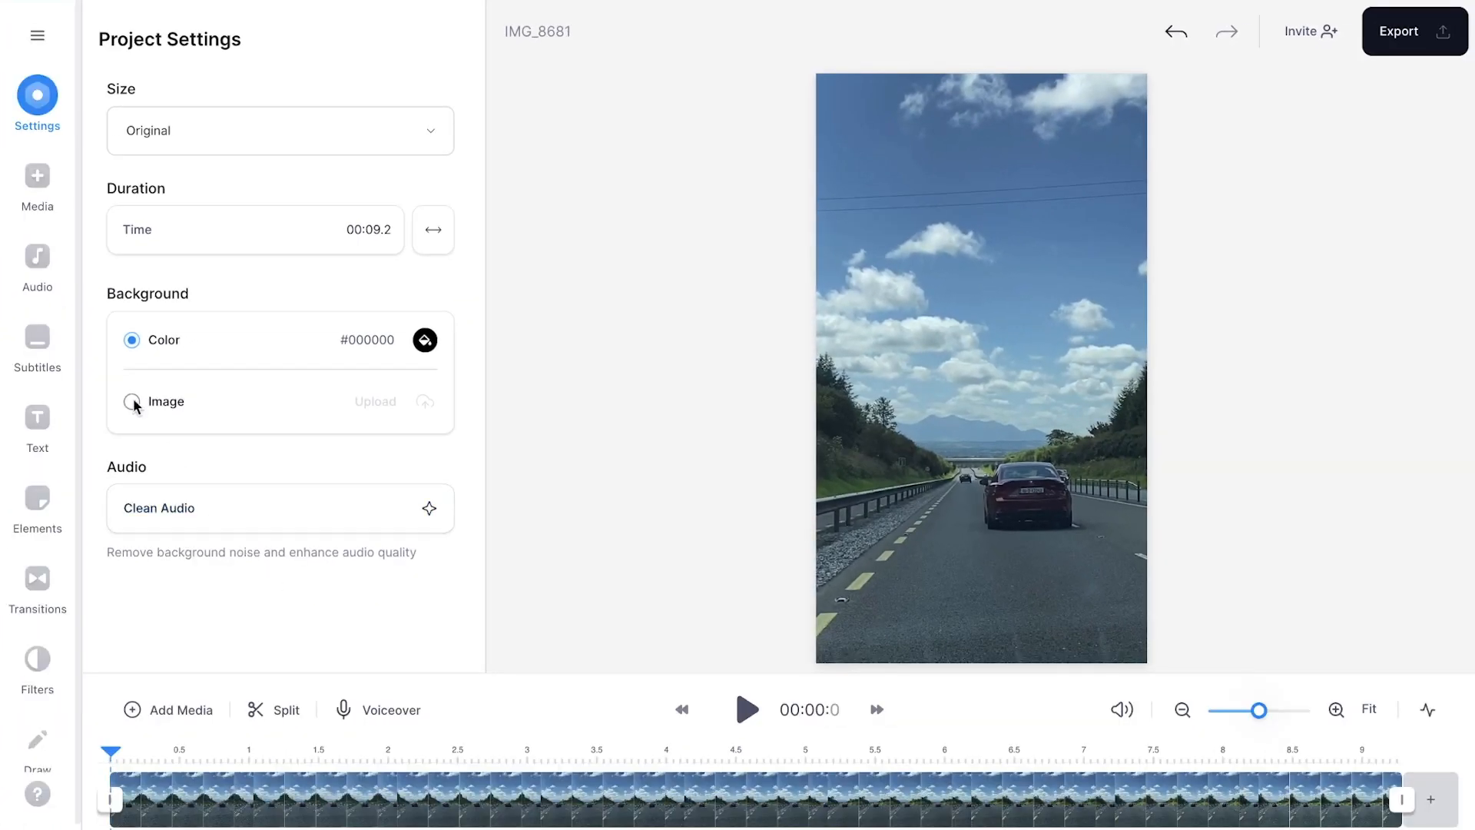
# Start a Text To Speech line from the Audio panel and reach the Language choice
pyautogui.click(37, 252)
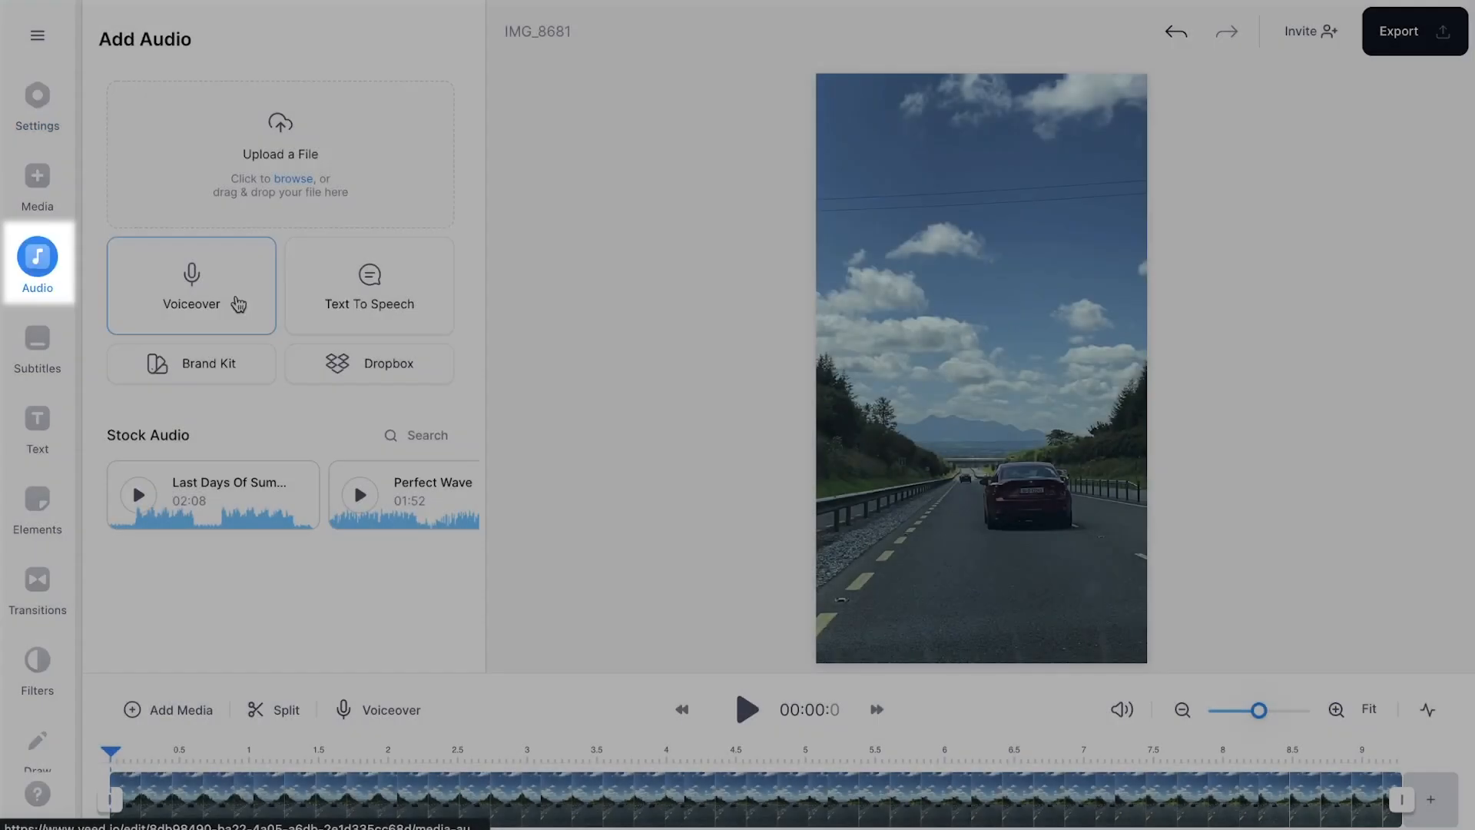
pyautogui.click(369, 286)
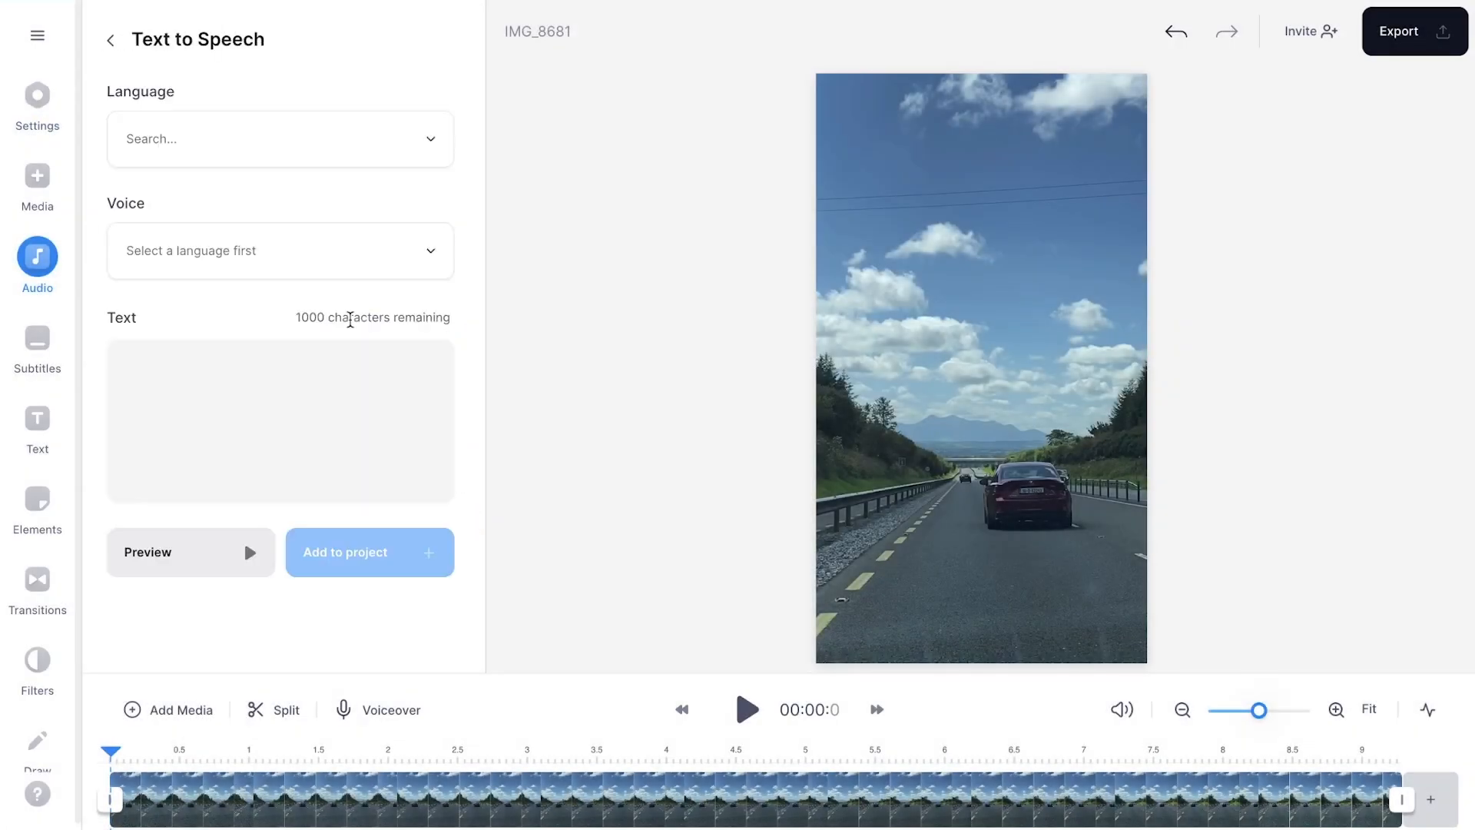
pyautogui.click(280, 138)
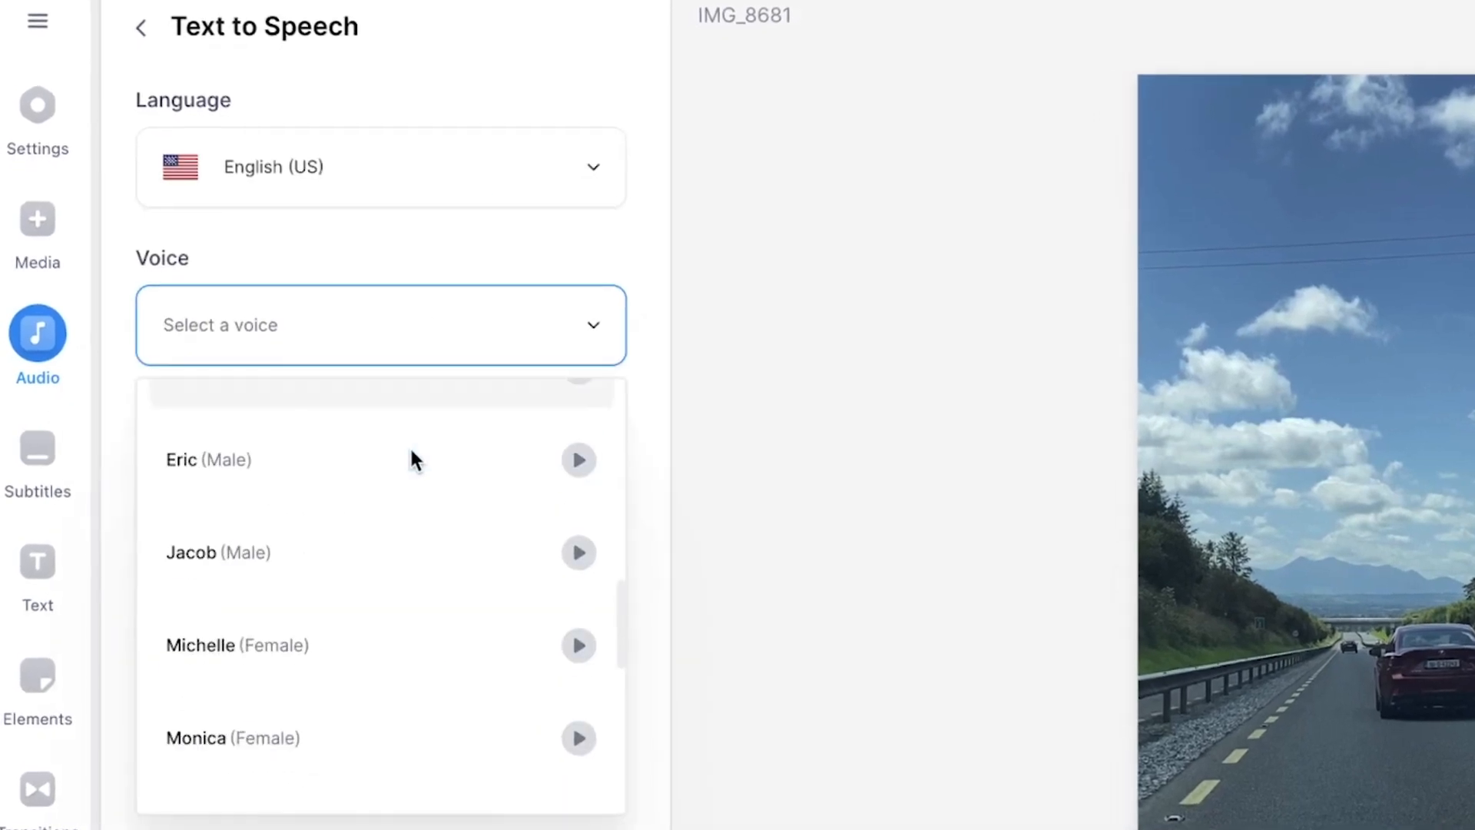
# Prepare the line 'I recently went to Ireland' in English (US) with the Eric male voice and preview it
pyautogui.click(207, 459)
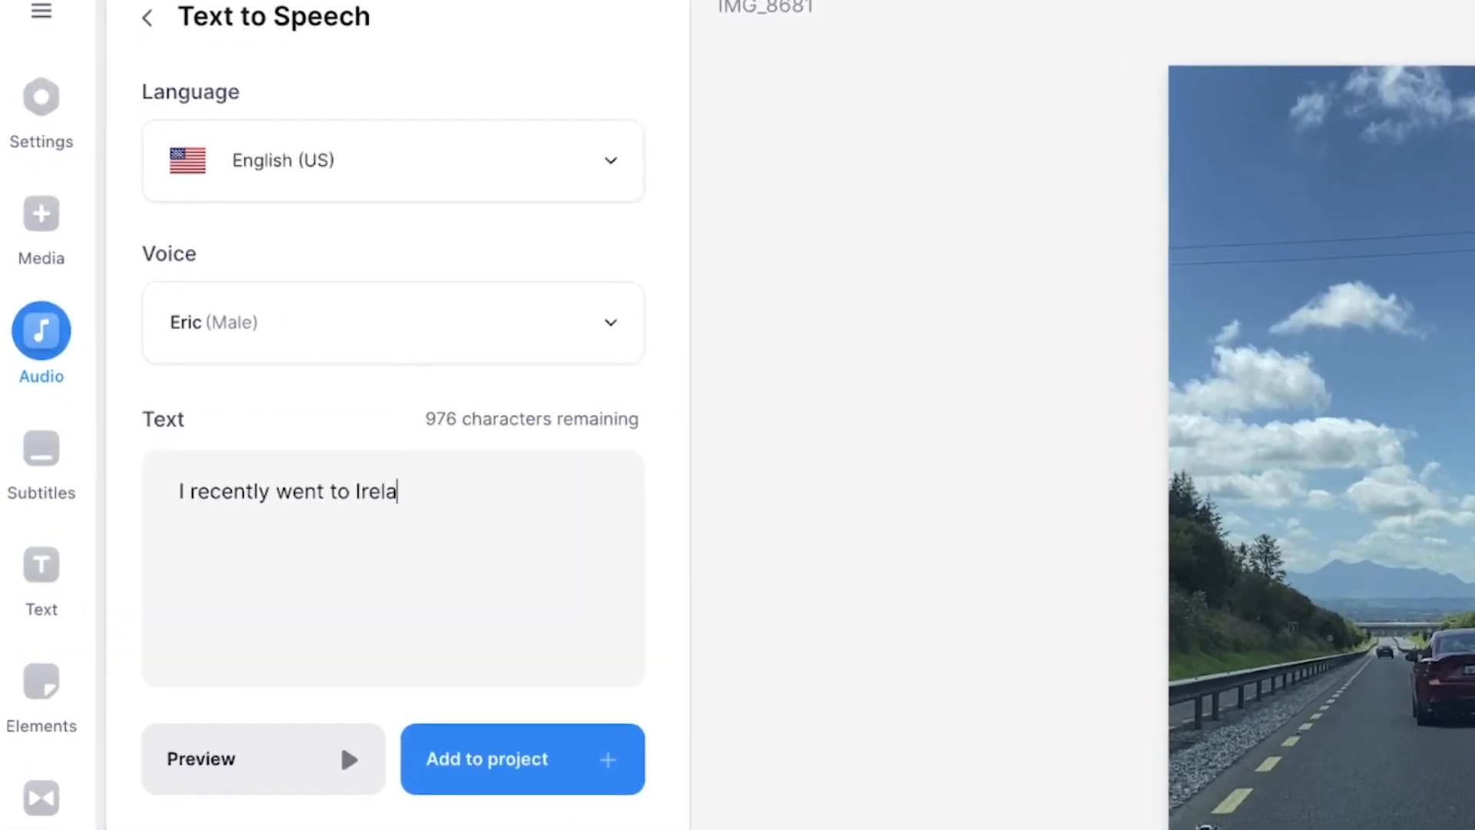
pyautogui.click(261, 768)
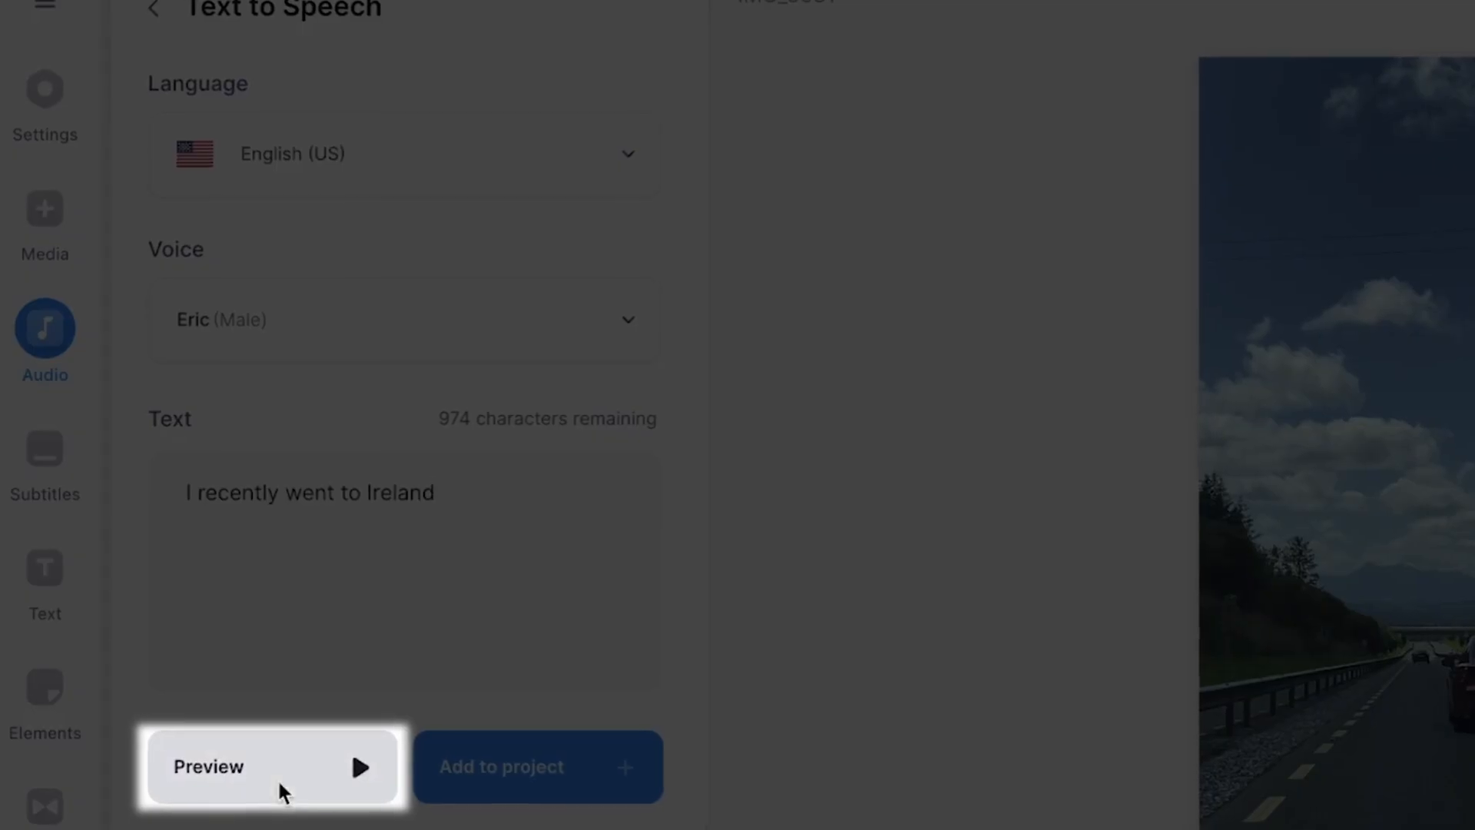
pyautogui.click(273, 780)
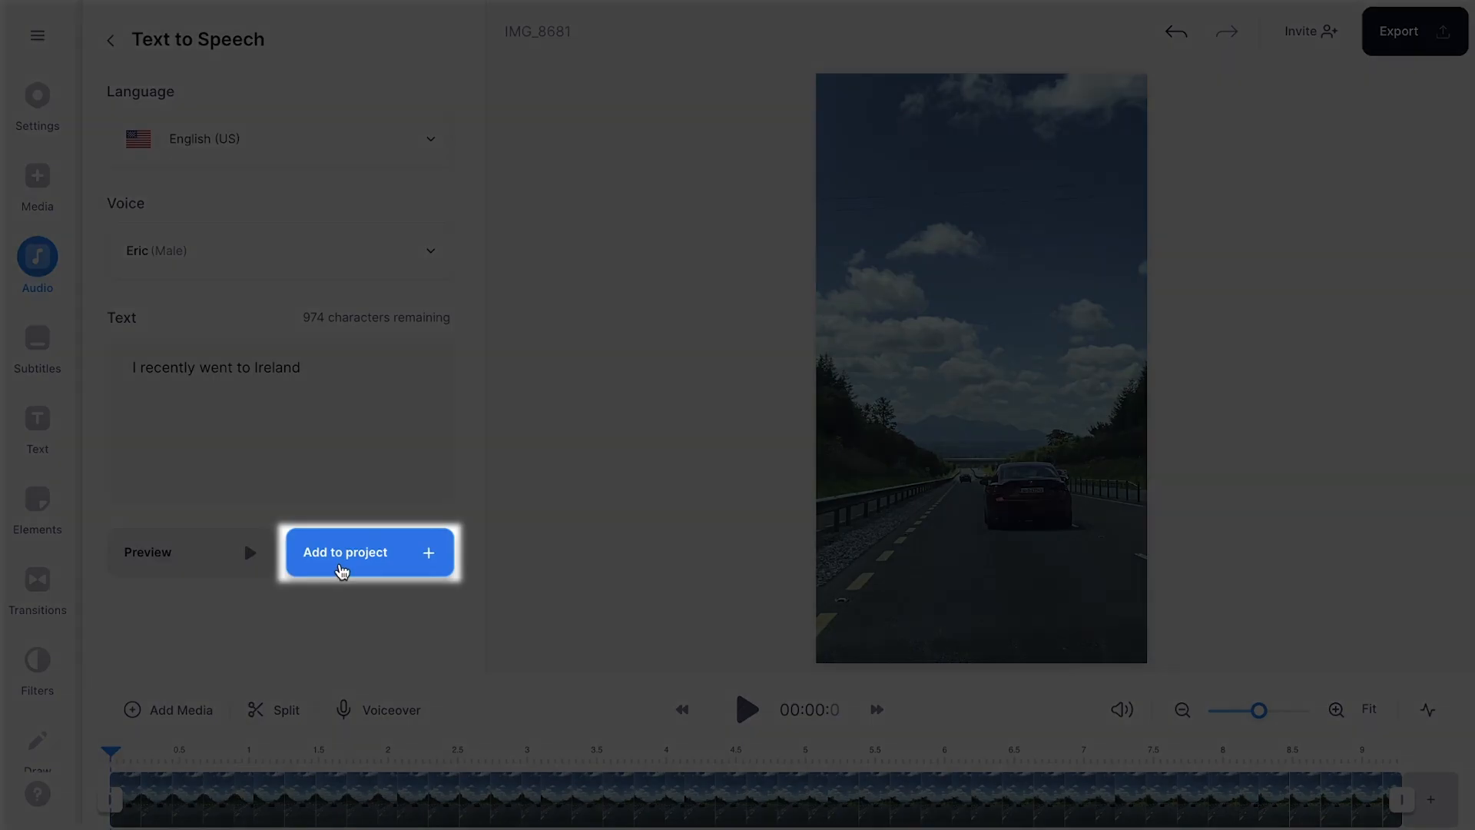
# Add the spoken 'I recently went to Ireland' clip to the timeline and return to Add Audio
pyautogui.click(344, 551)
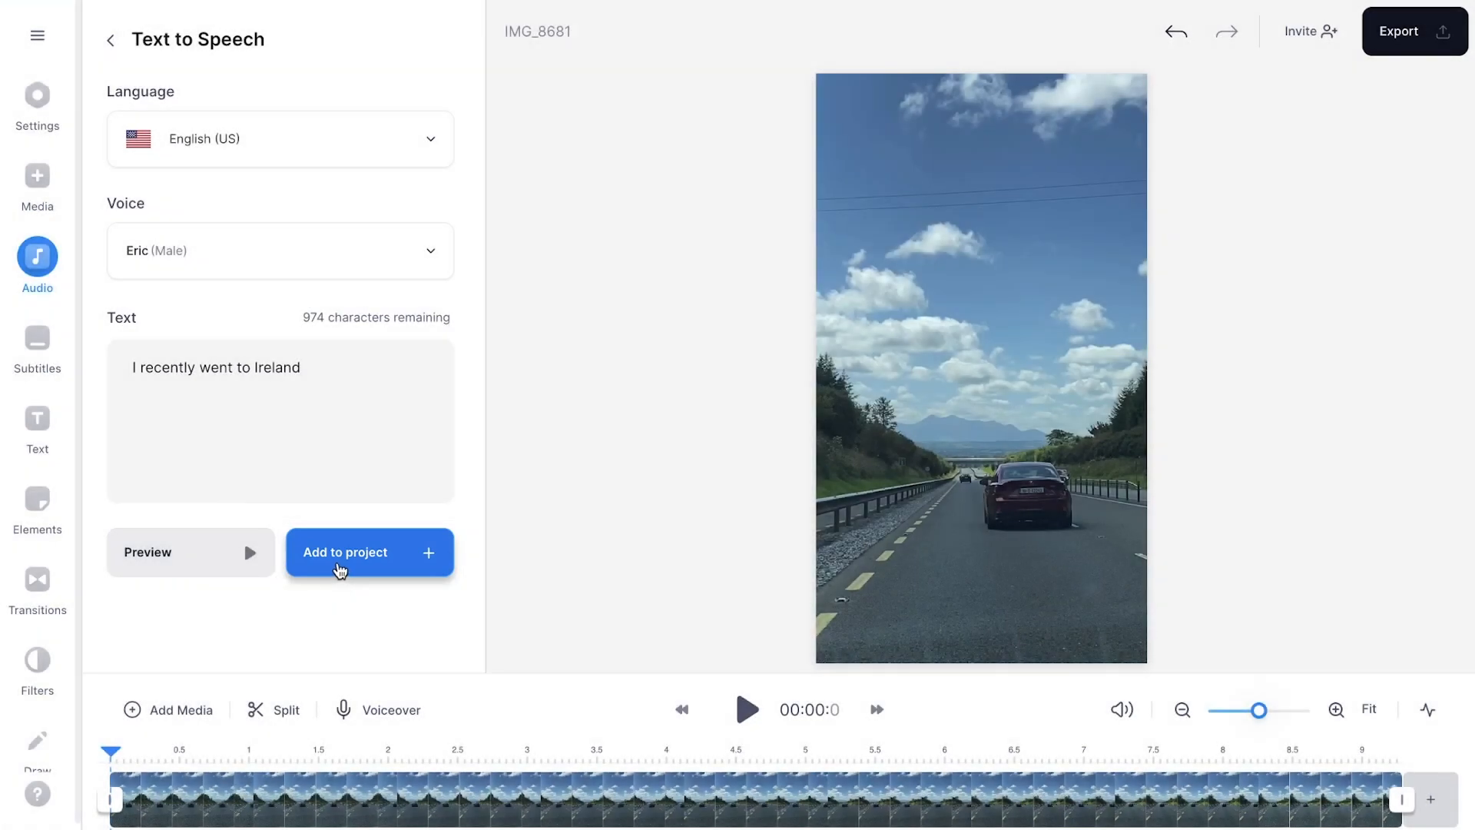
pyautogui.click(369, 552)
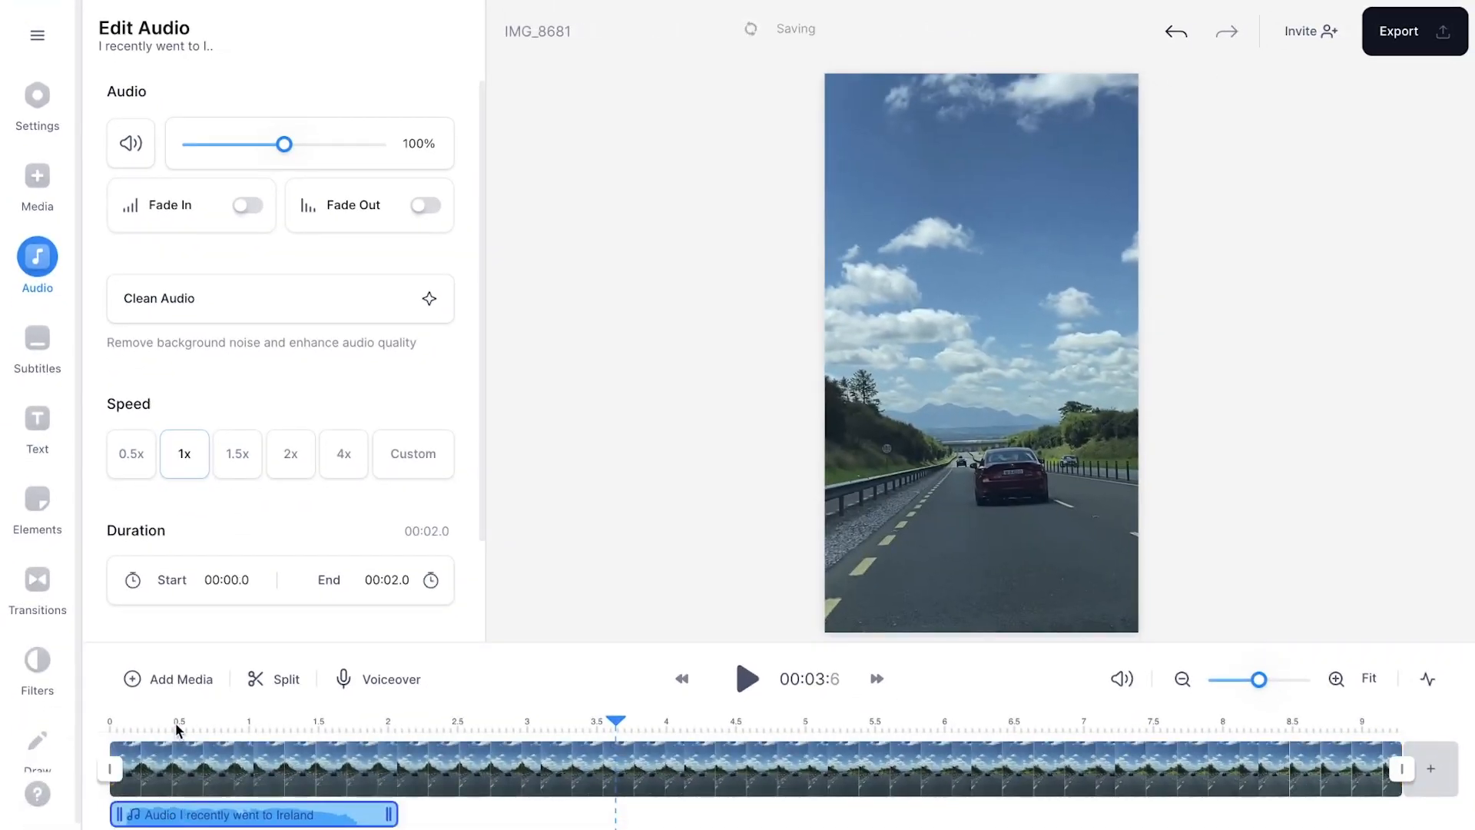
pyautogui.click(745, 679)
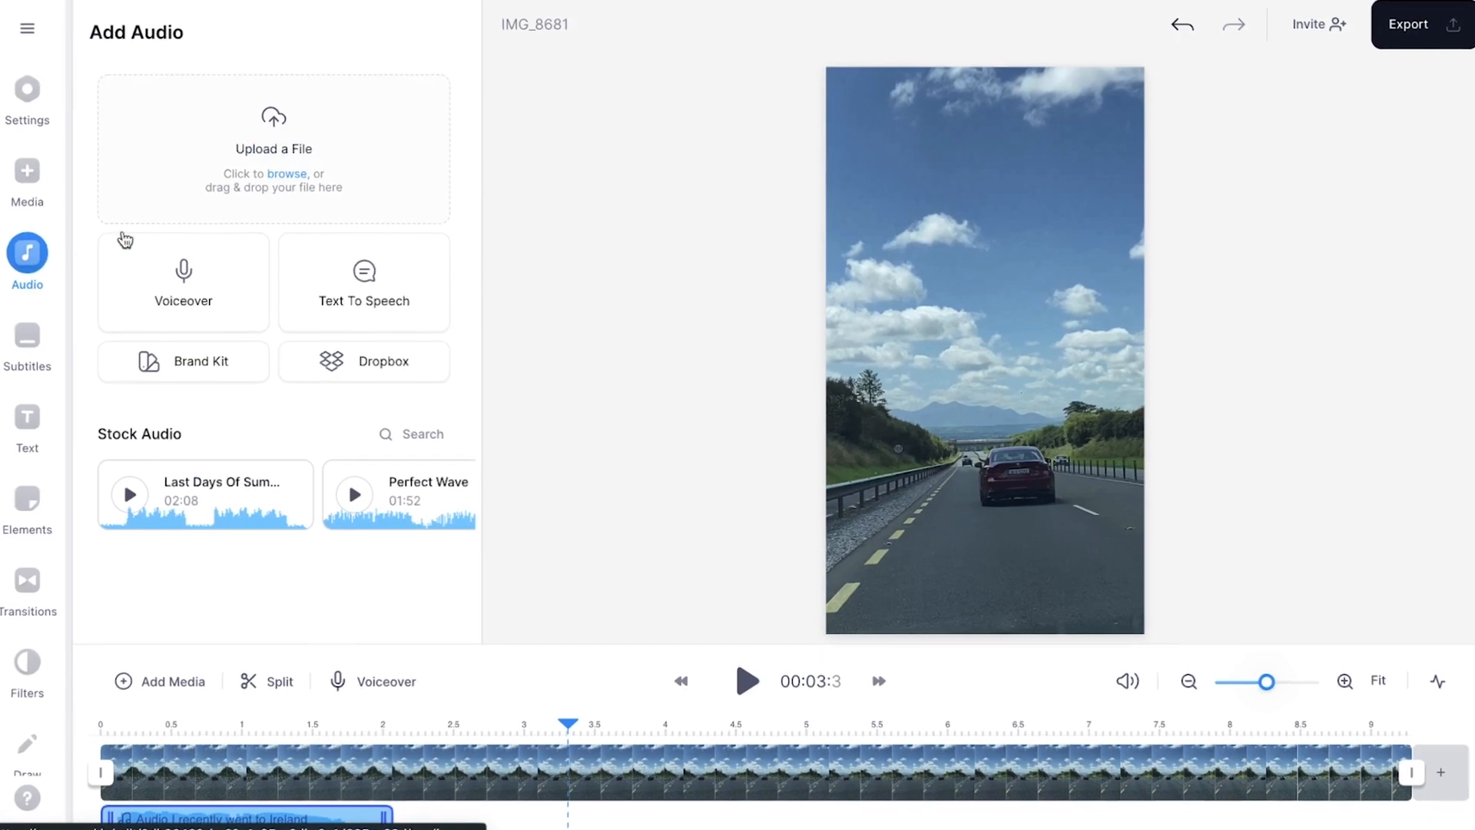
# Add the remaining voice clips, generate Block-effect yellow subtitles, and set HD export with Burn Subtitles on
pyautogui.click(362, 282)
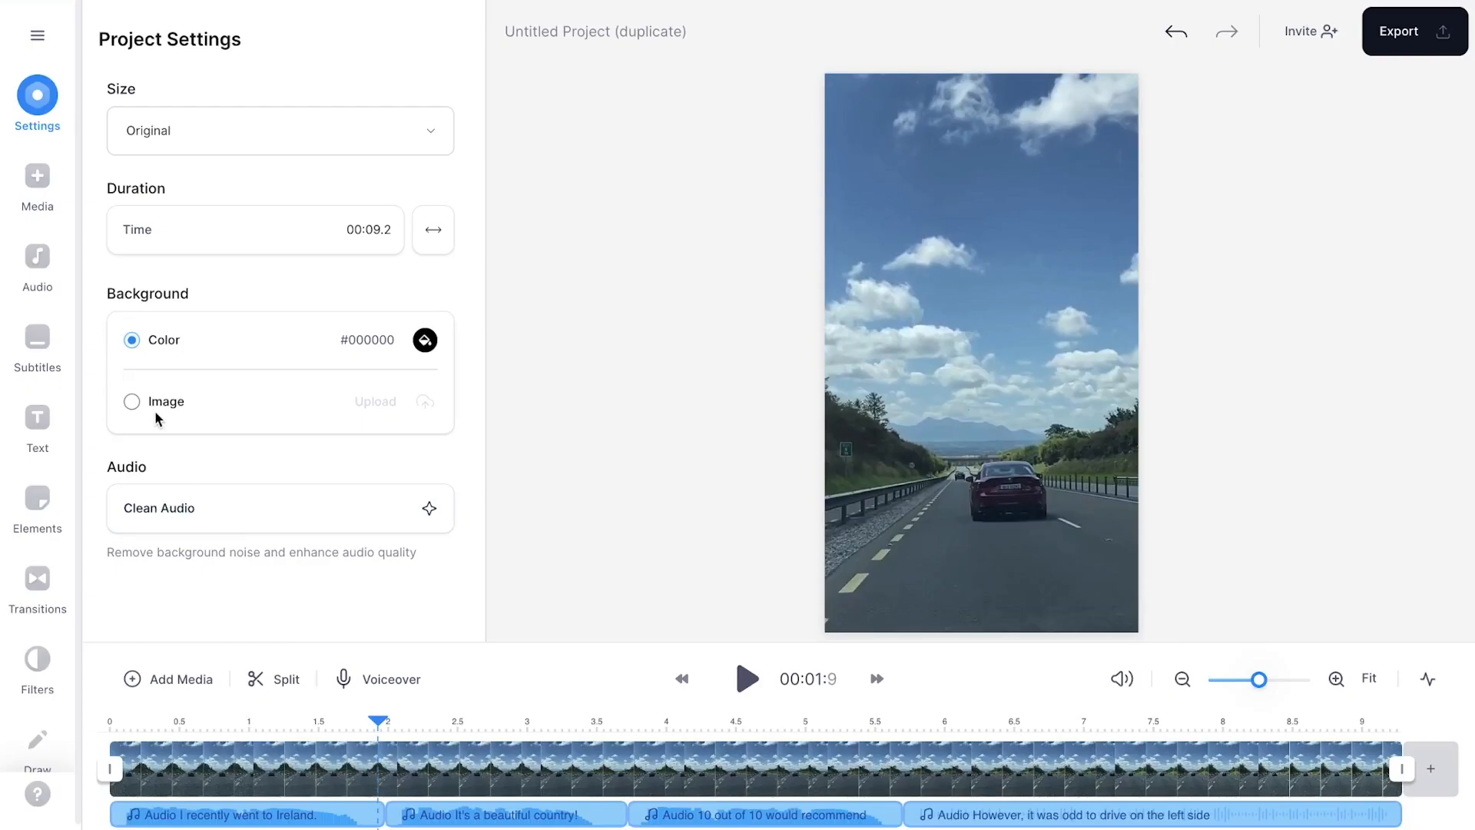
pyautogui.click(36, 343)
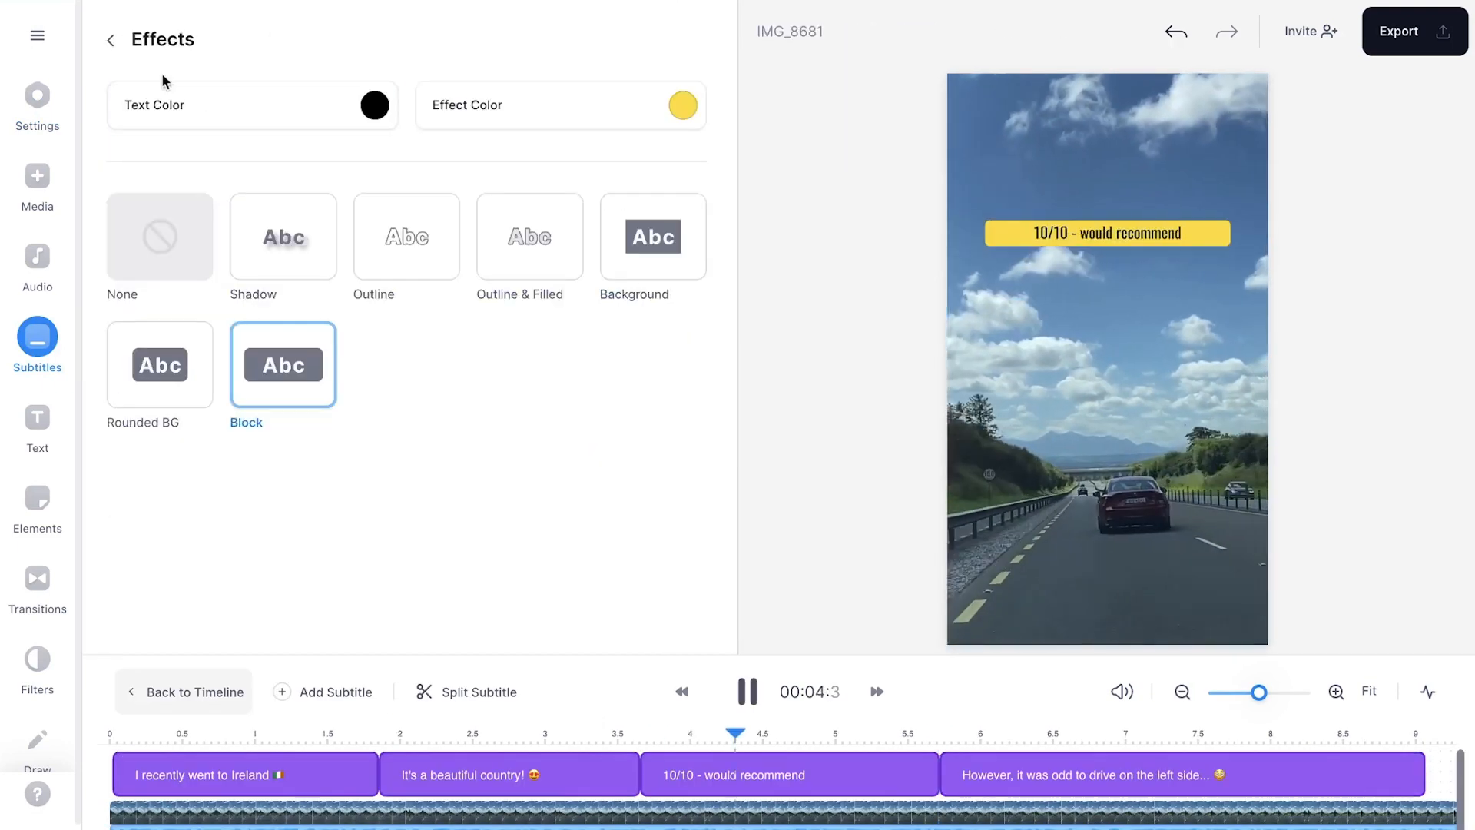
pyautogui.click(1415, 31)
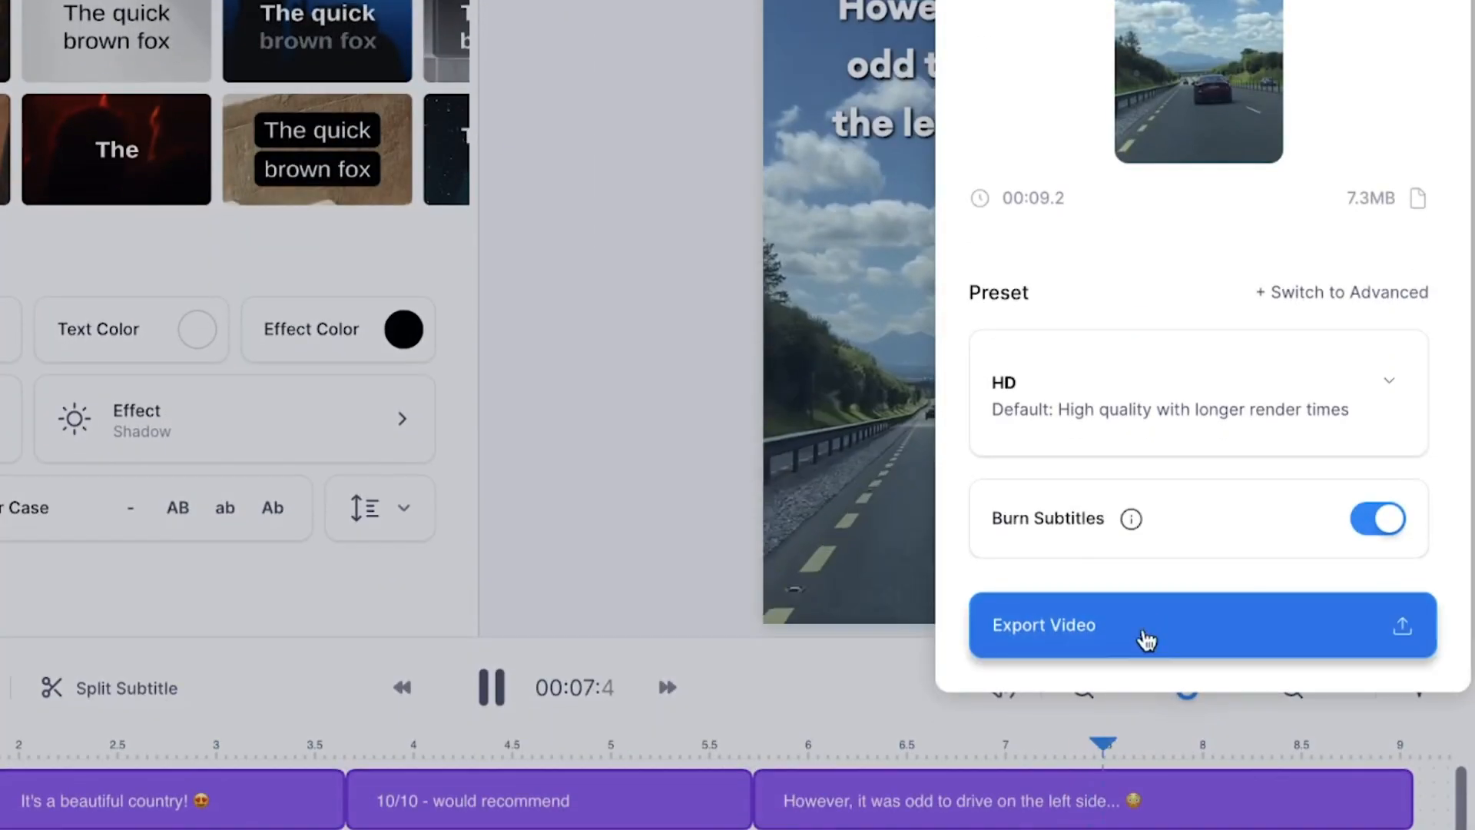